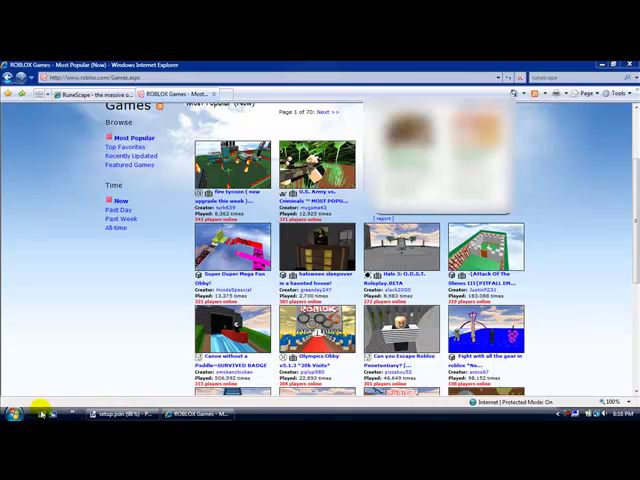
Launch Roblox Studio from the taskbar.
left_click(15, 414)
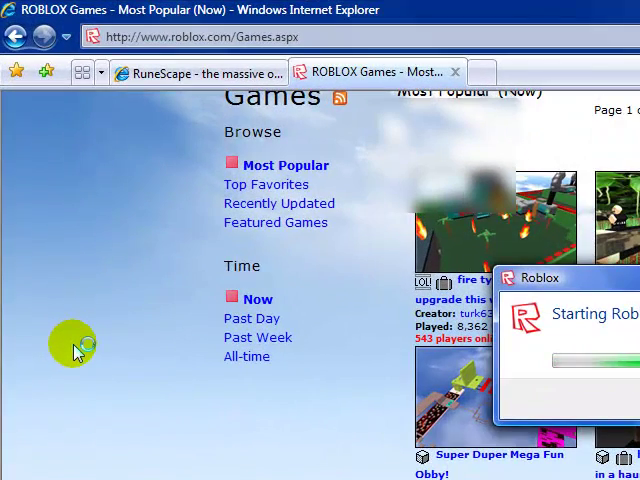
mouse_move(75, 345)
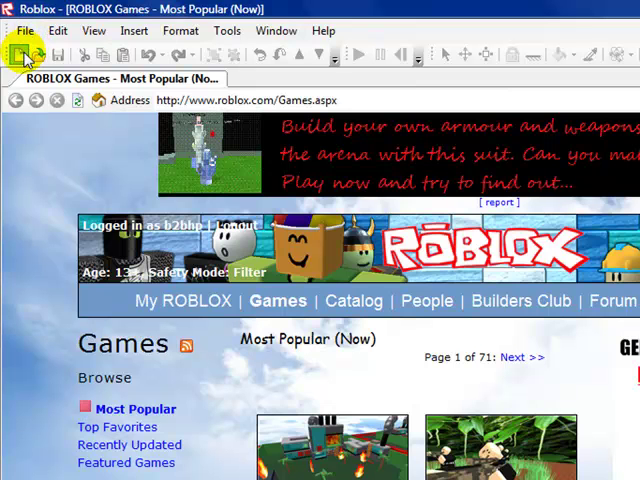
Create the blank place Place1 and open the Insert Object dialog.
left_click(16, 53)
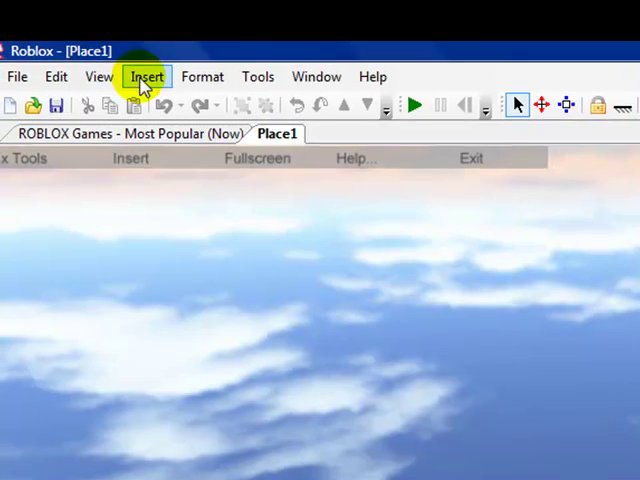
left_click(146, 76)
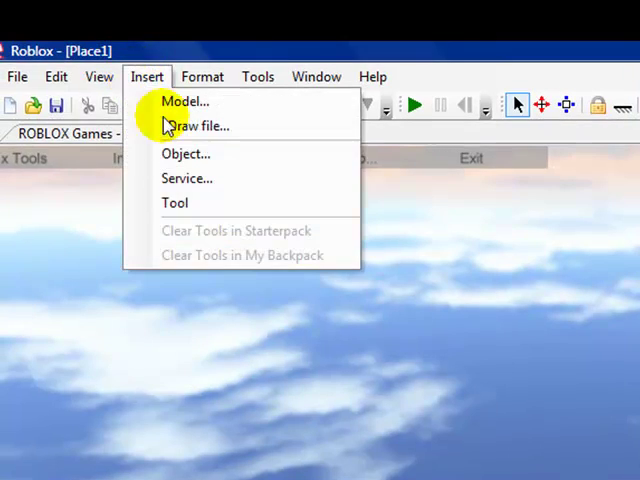
left_click(186, 153)
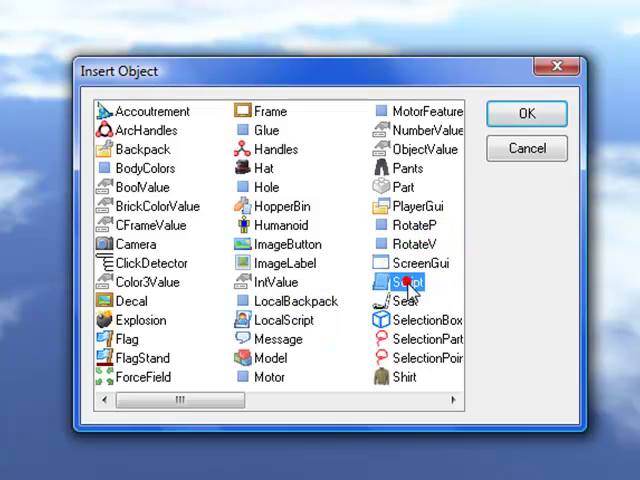
Insert a Script, open it, and delete 'Hello world!' from its print() call.
left_click(526, 113)
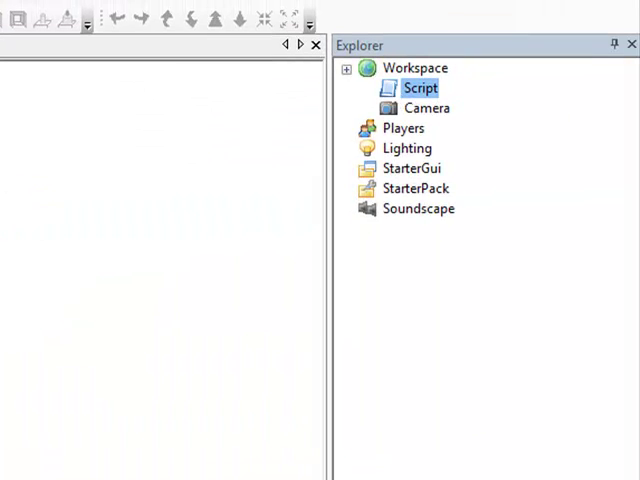
double_click(419, 88)
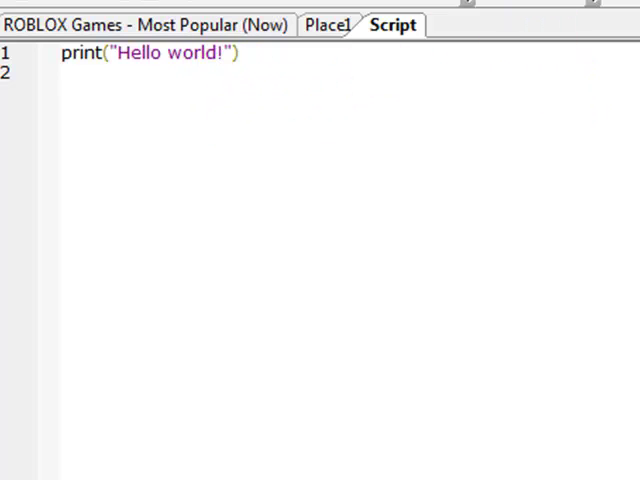
left_click(65, 73)
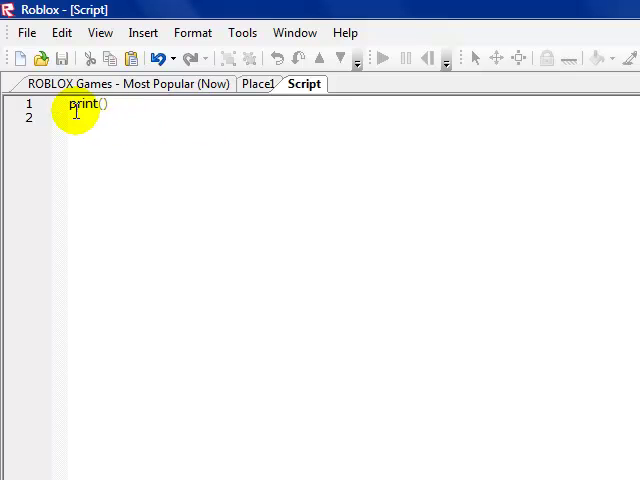
Insert a new first line above print() and type the variable name on it.
key("Enter")
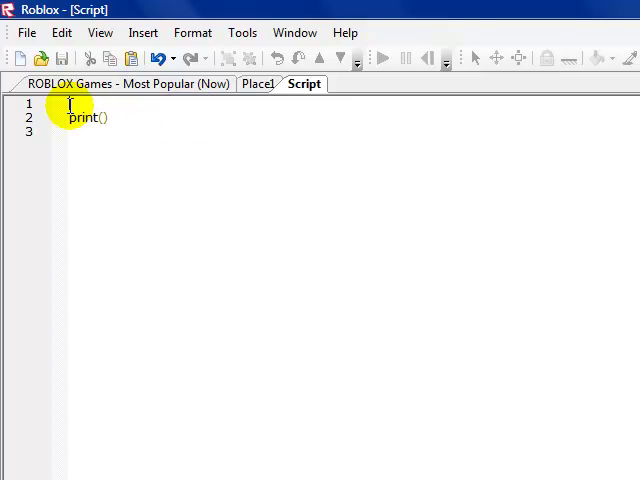
type("b")
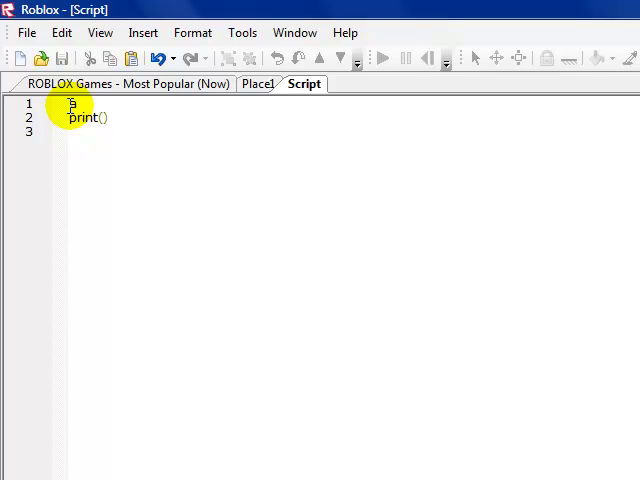
key("Backspace")
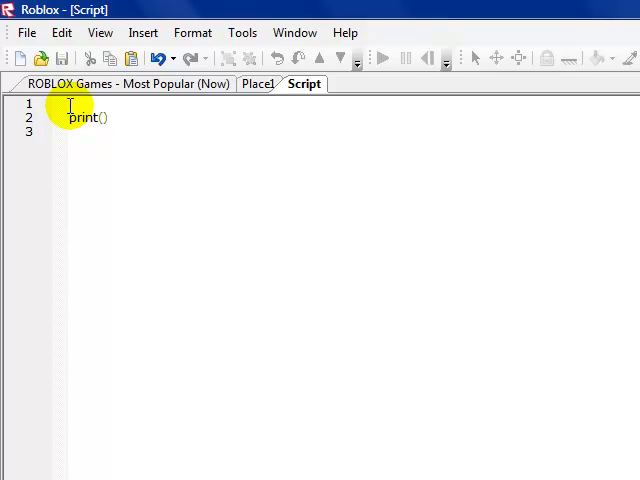
type("aasdfa")
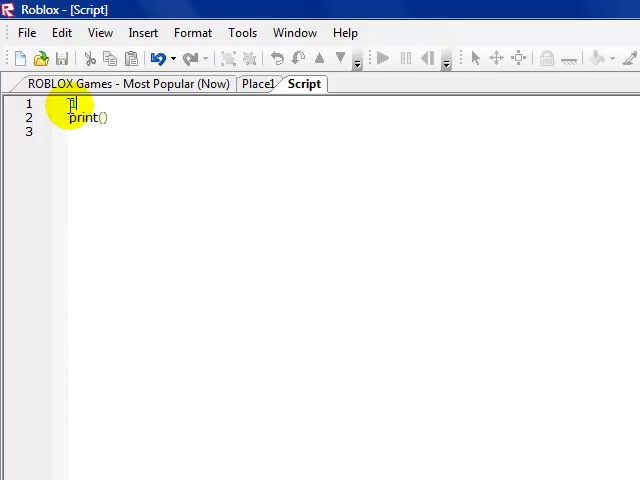
type("1 =5")
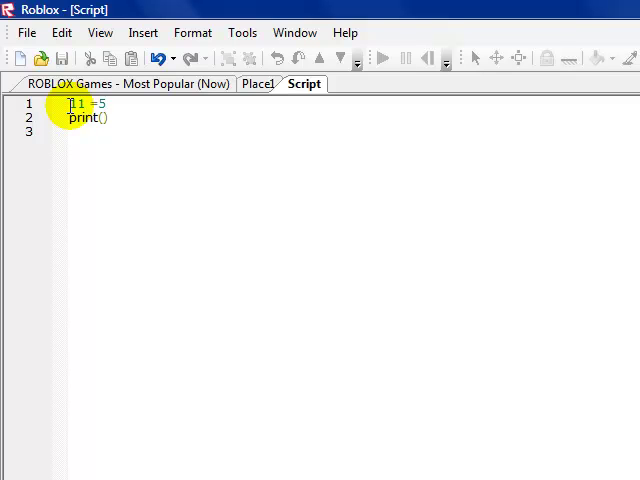
type("6")
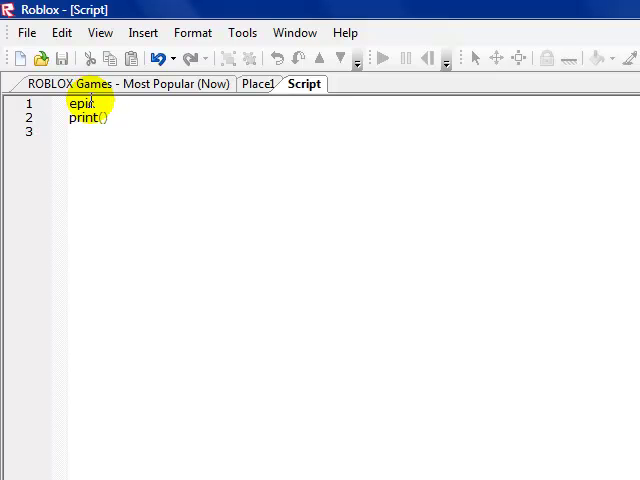
Assign "Hi robloxians" to epic on line 1 and pass epic to print().
type("=")
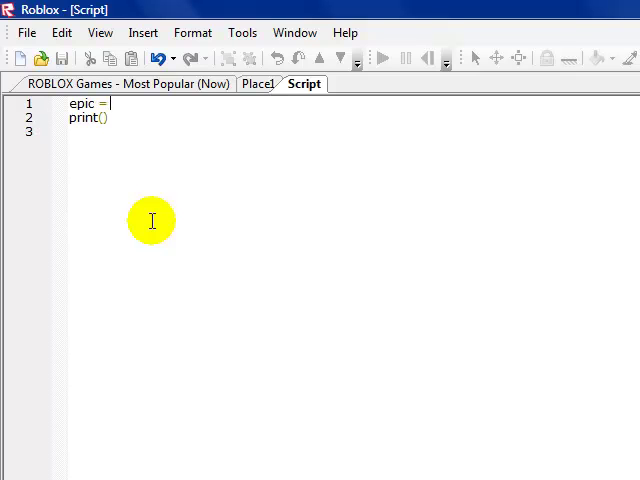
type("asd")
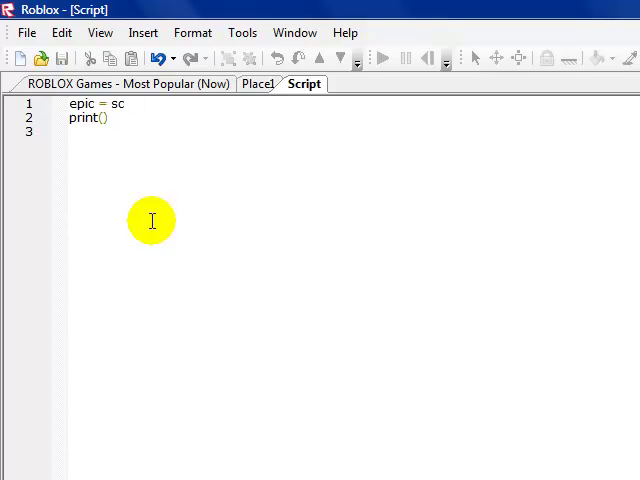
type("work")
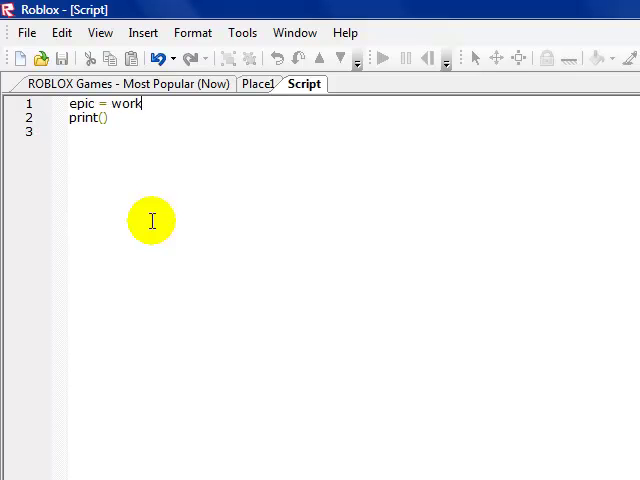
type("space.")
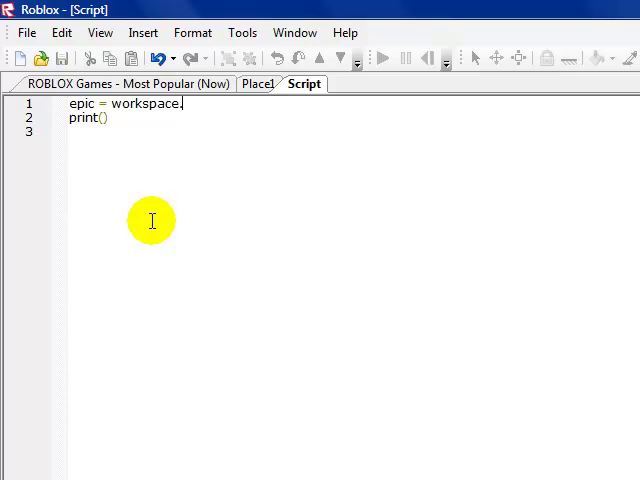
type("b")
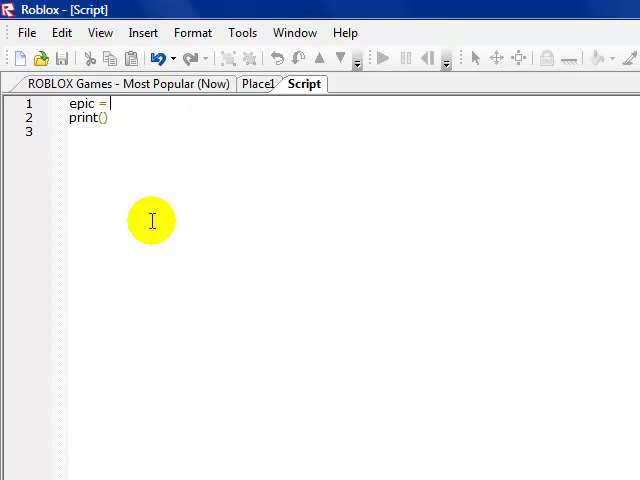
type("121")
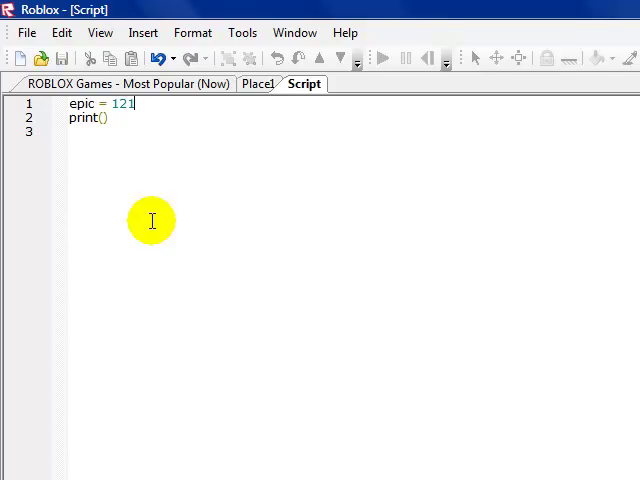
key("BackSpace")
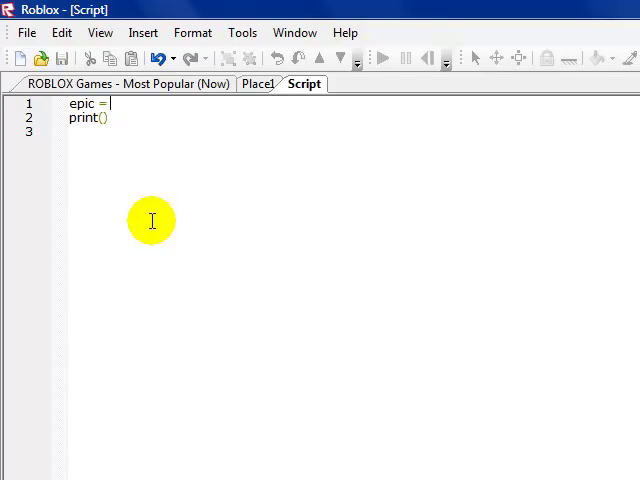
type("\"")
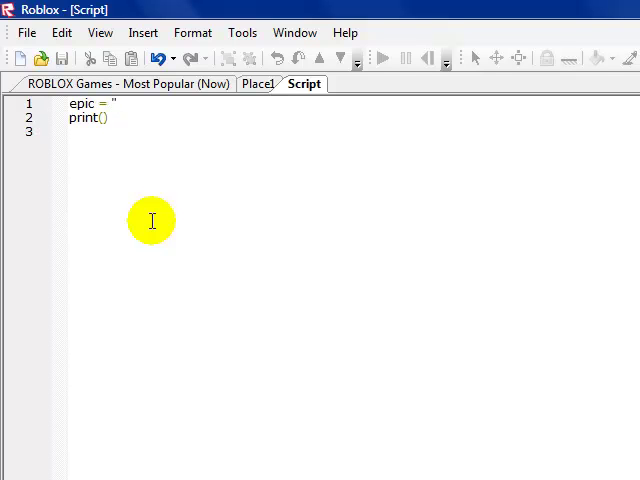
type("Hi")
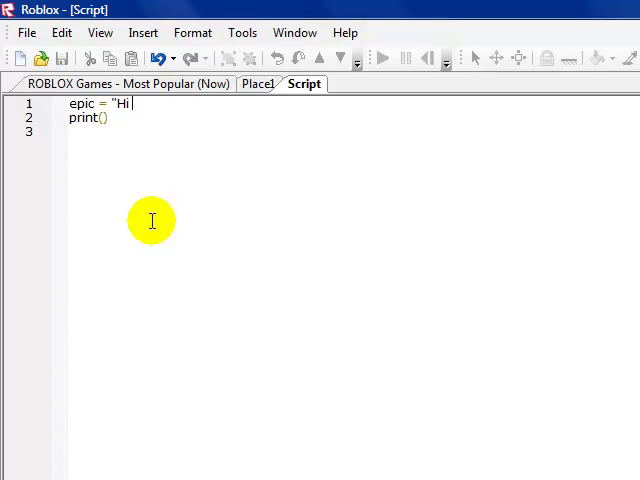
type("roblox")
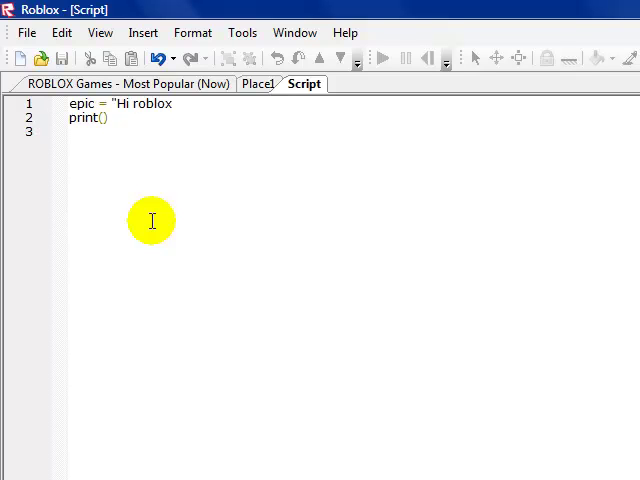
type("ians")
type("ep")
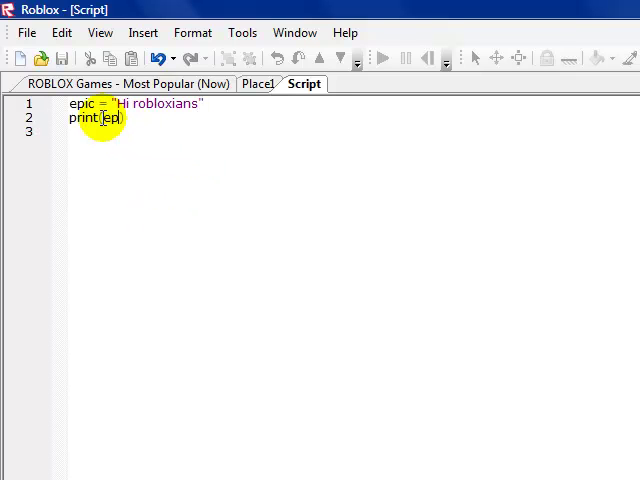
type("ic)")
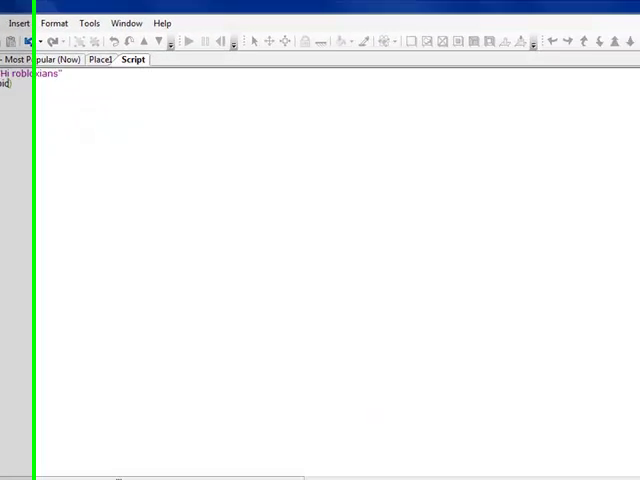
Return to the Place1 view and press Play to run the script.
left_click(564, 51)
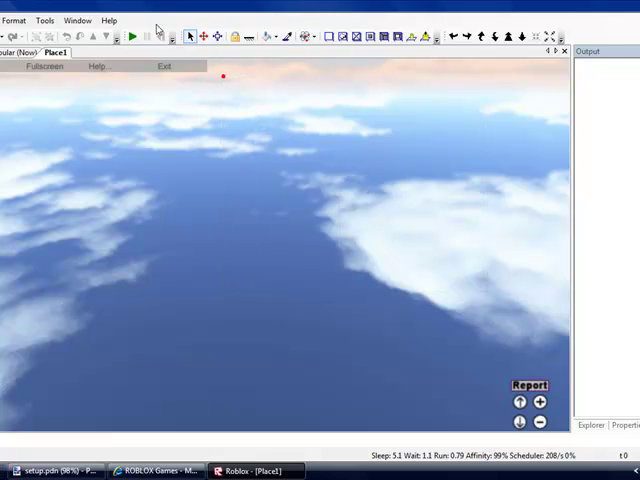
left_click(131, 37)
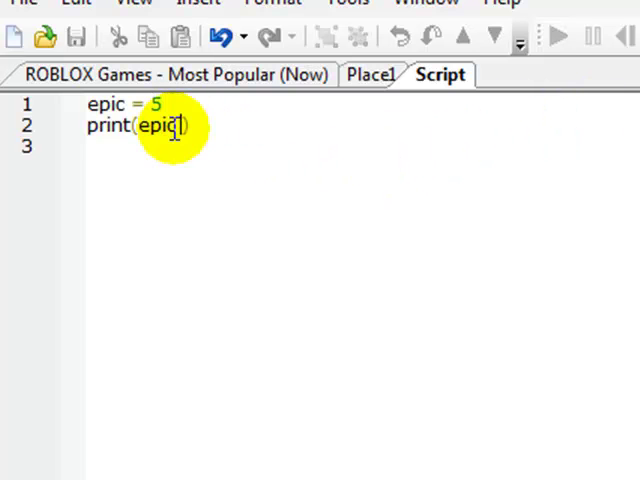
type("+ 23")
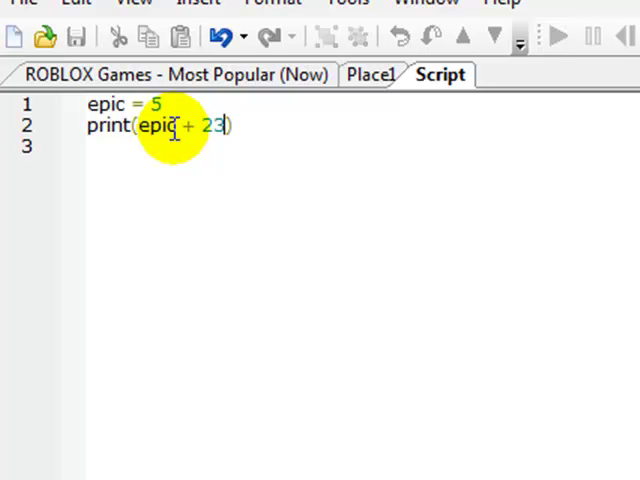
type("4")
left_click(192, 104)
type("\"Hi robloxians\"")
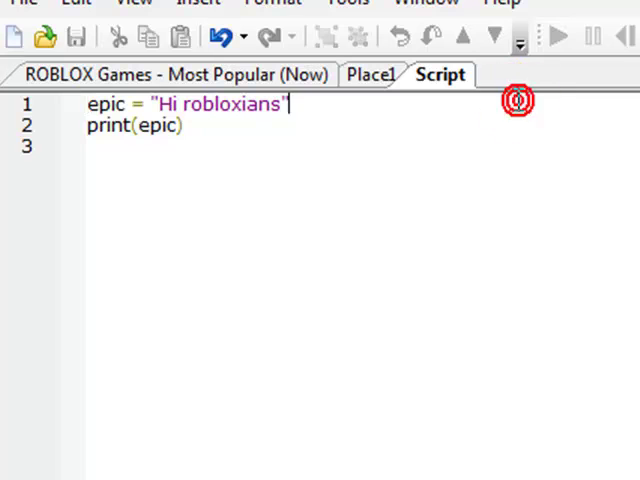
Change epic's value to 1337 and print epic*2, then return to Place1.
key("backspace")
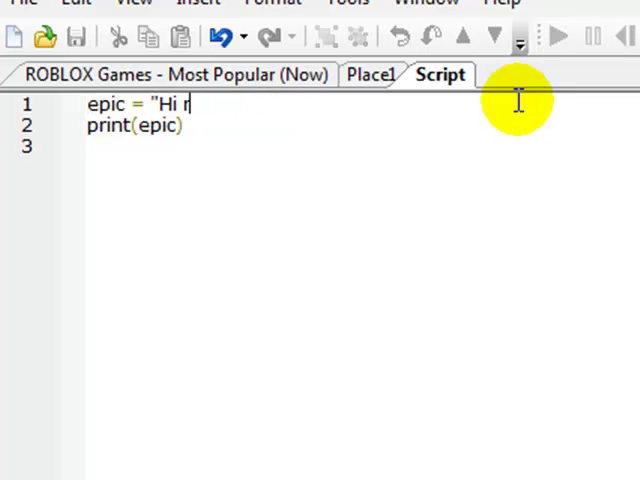
key("BackSpace")
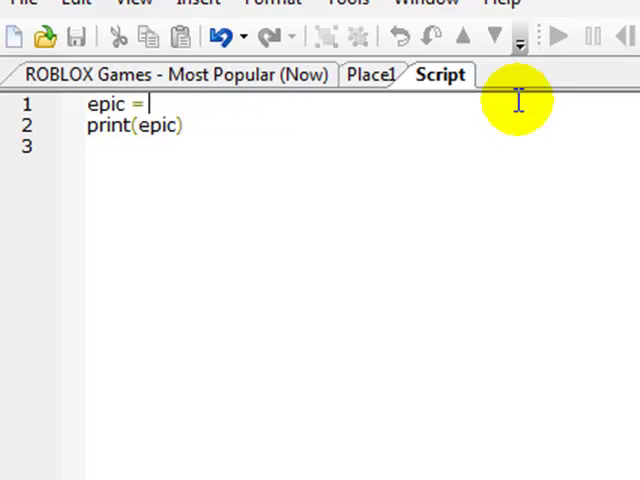
type("1337")
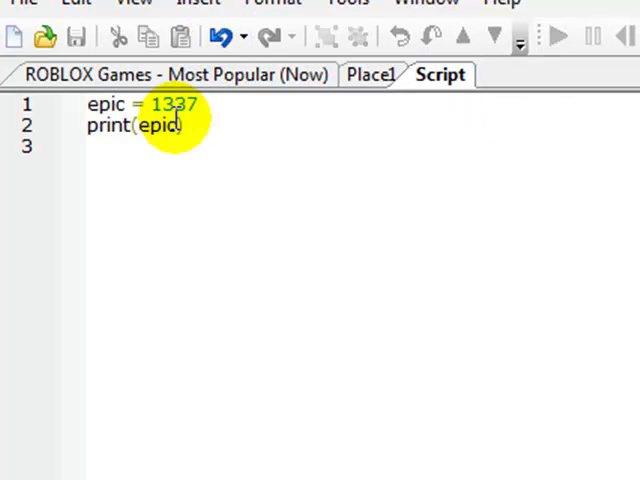
type("+2")
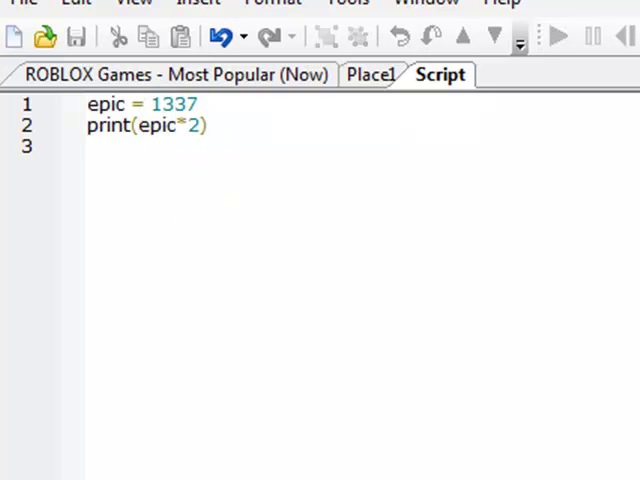
left_click(373, 74)
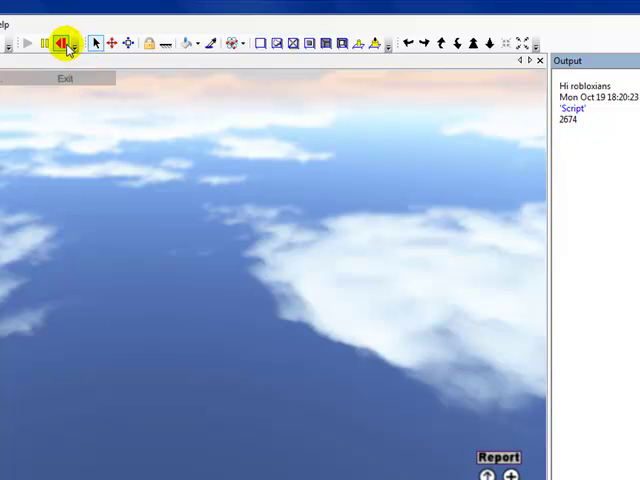
Stop the running game after the output shows 2674.
left_click(62, 41)
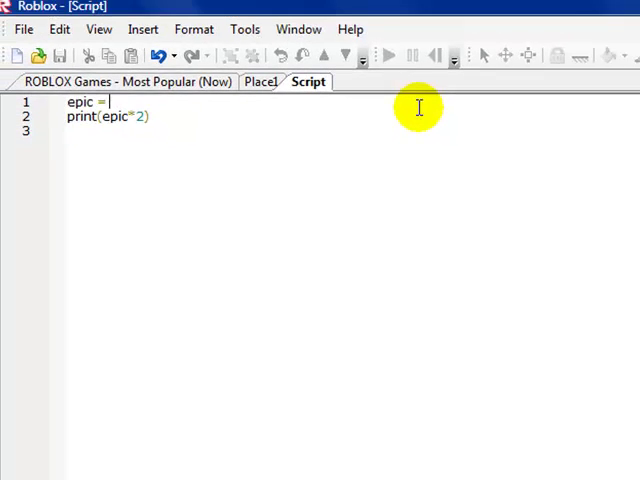
Set epic to 2 and add a 5*epic line above an empty print().
type("2")
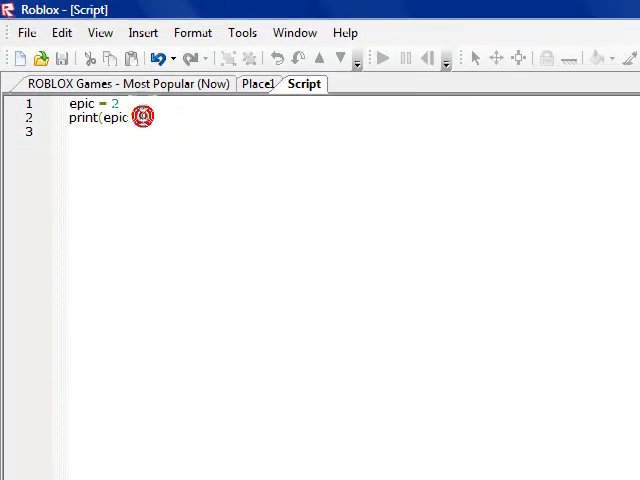
key("BackSpace")
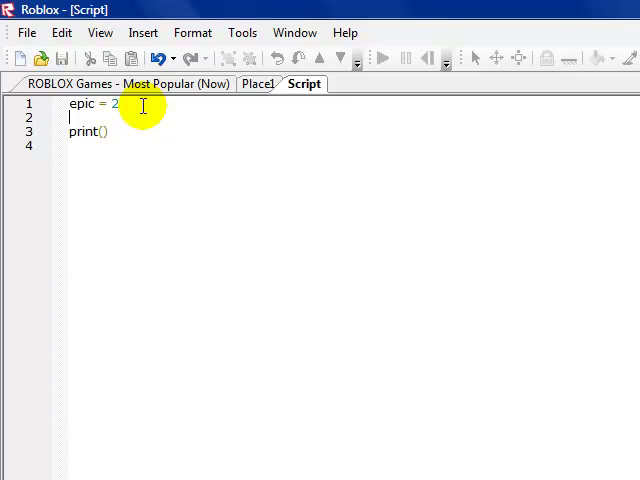
type("problem = epic")
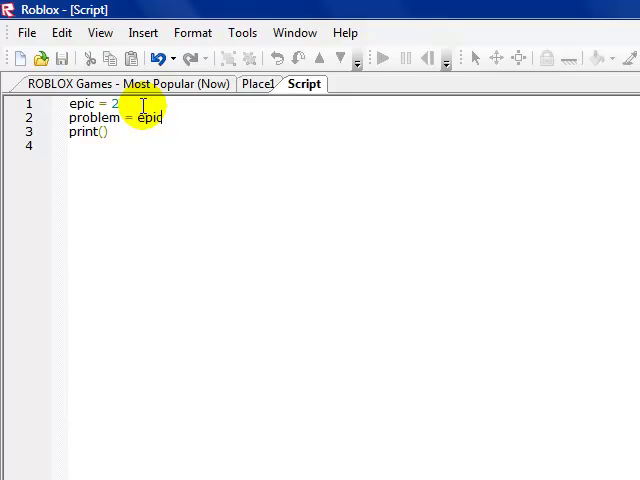
key("Backspace")
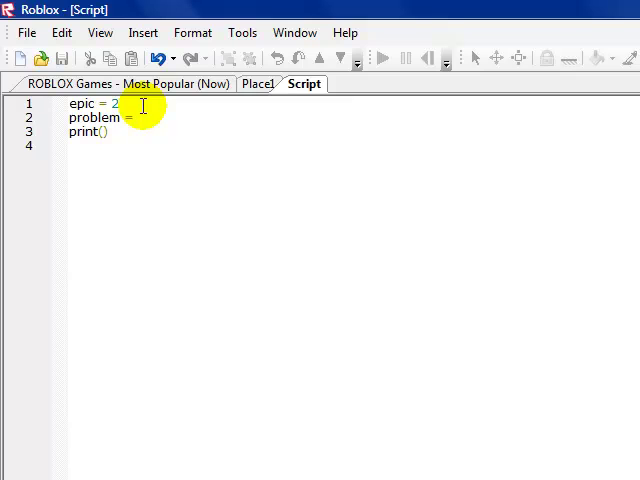
type("5")
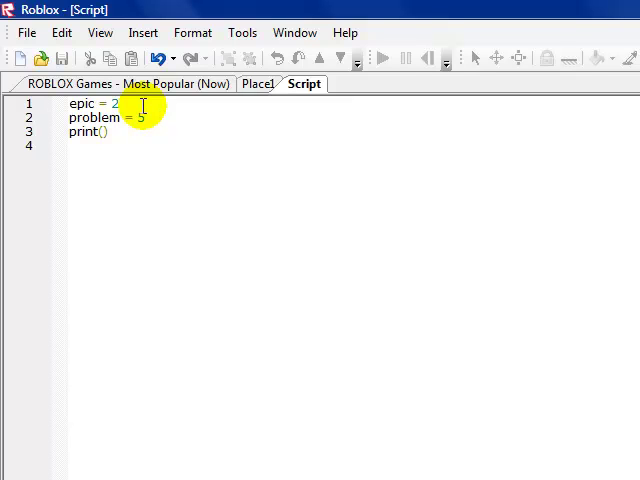
type("*epic")
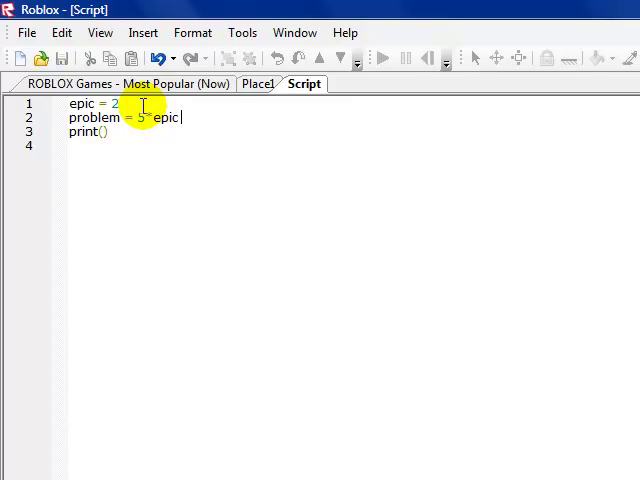
type("=")
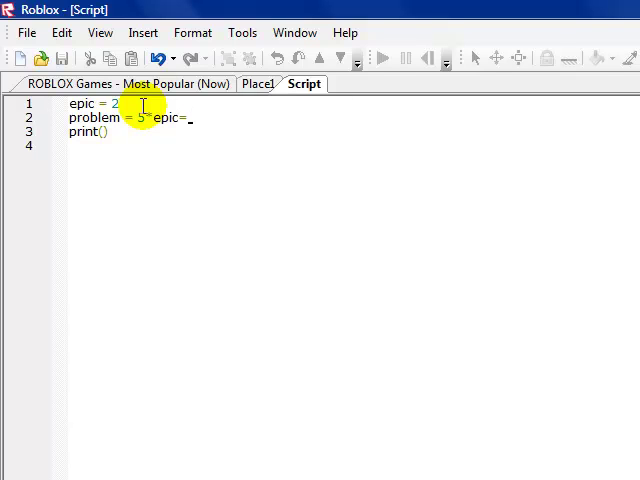
type("x")
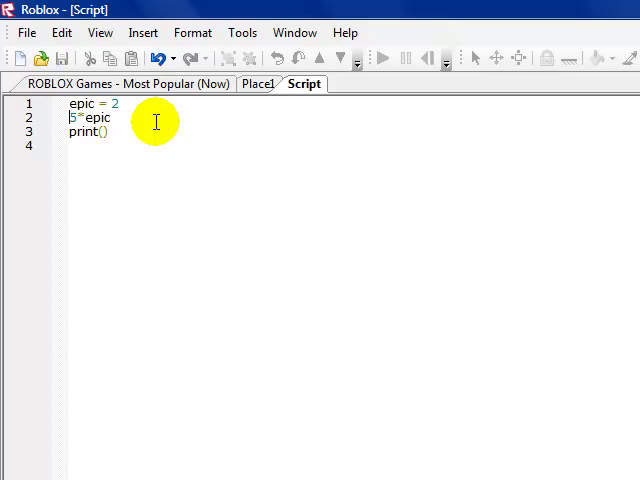
Type x = before 5*epic, then erase all the script's text.
type("x =")
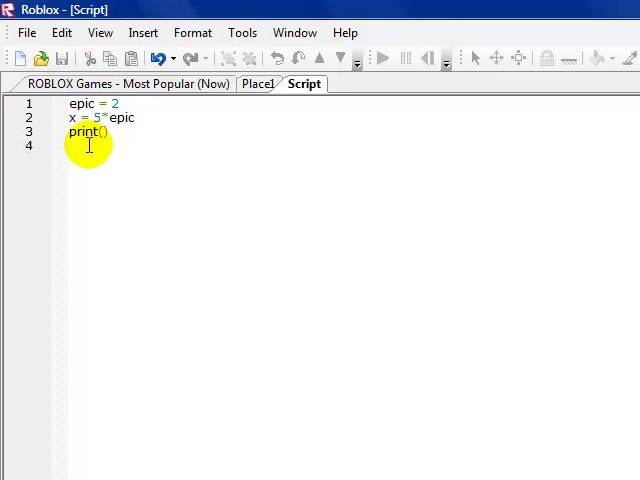
type("x")
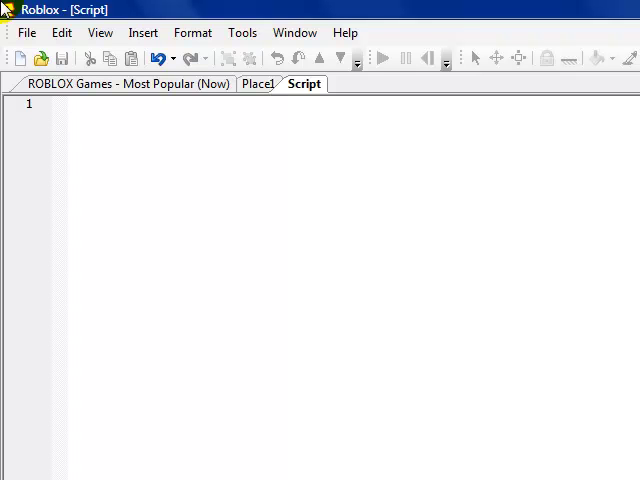
Type script.Parent on line 1, then replace it with a new variable start.
left_click(70, 106)
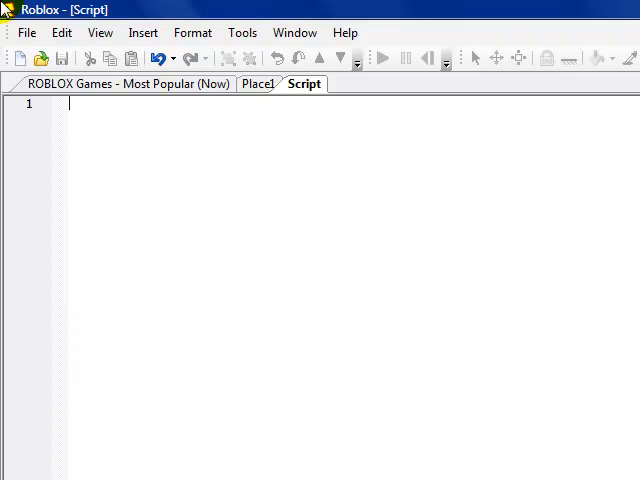
type("script:")
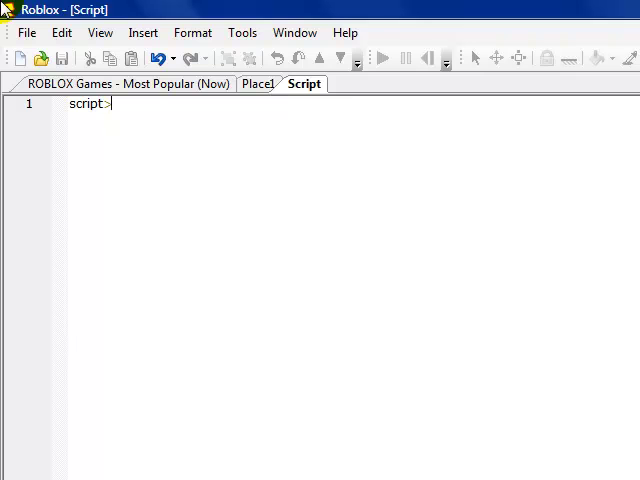
type("Pa")
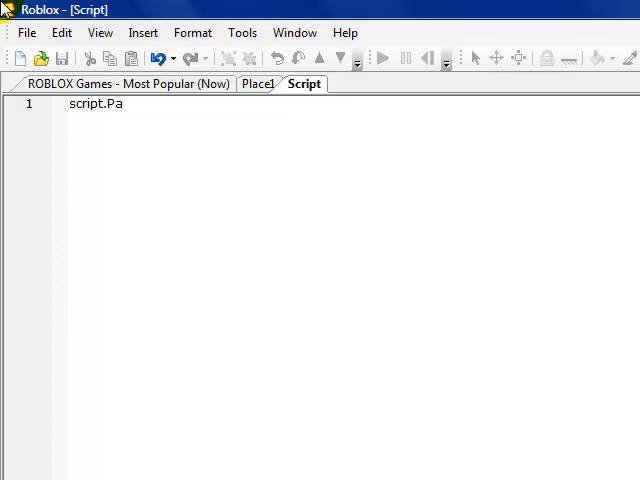
type("rent.P")
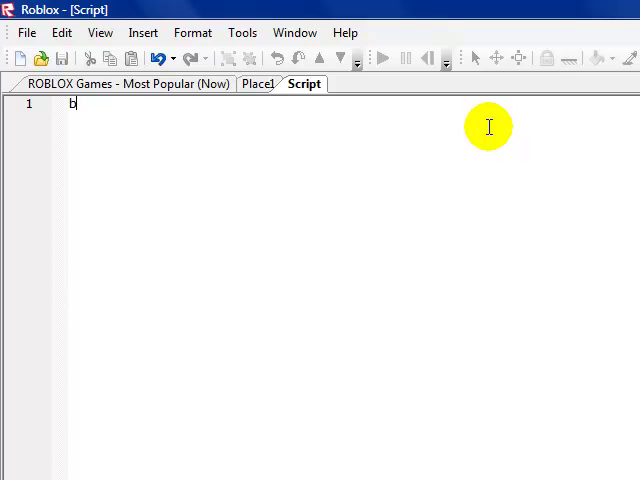
Write 'brick = script' on line 1 followed by blank lines.
type("rick =")
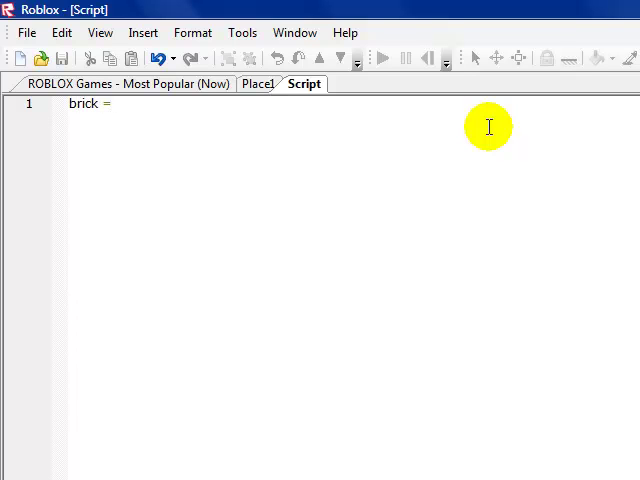
type("script")
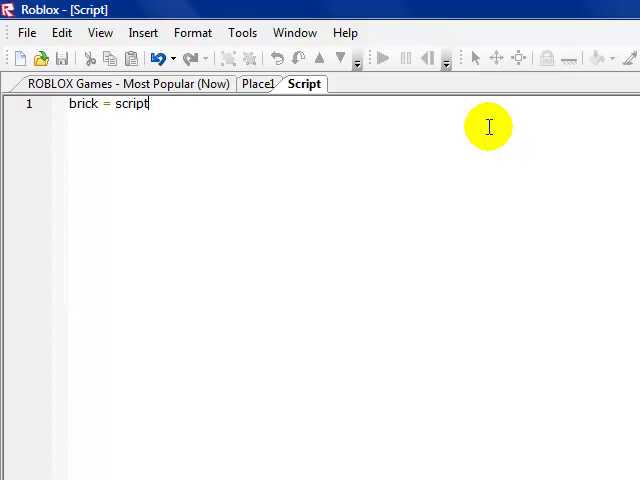
key("Enter")
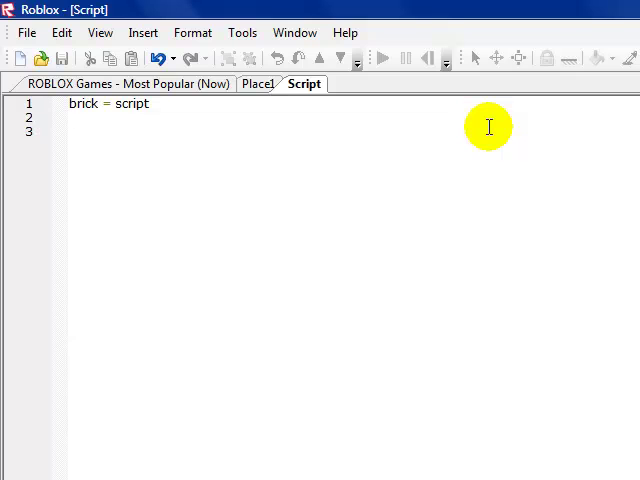
Begin a brick.Transparency line on line 3 of the script.
left_click(70, 131)
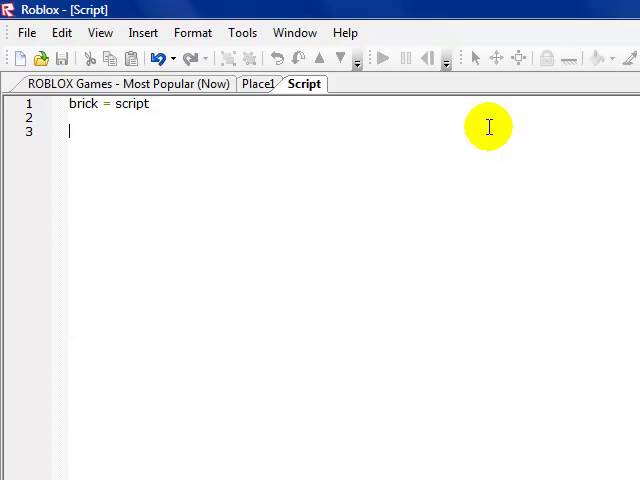
type("brick.Transpar")
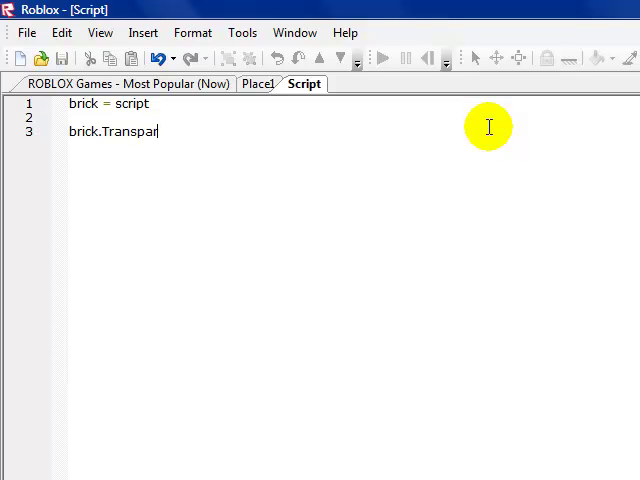
type("ency")
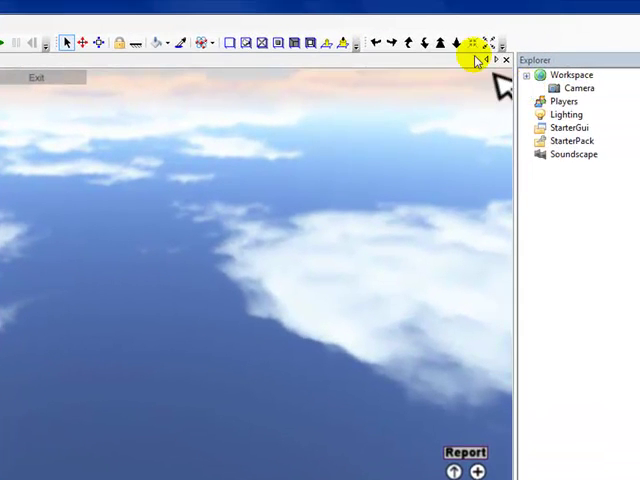
Insert an IntValue object into Workspace via Insert > Object.
left_click(571, 75)
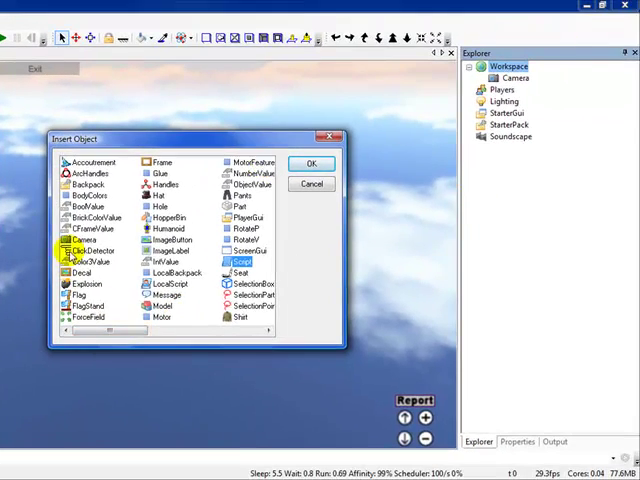
left_click(312, 163)
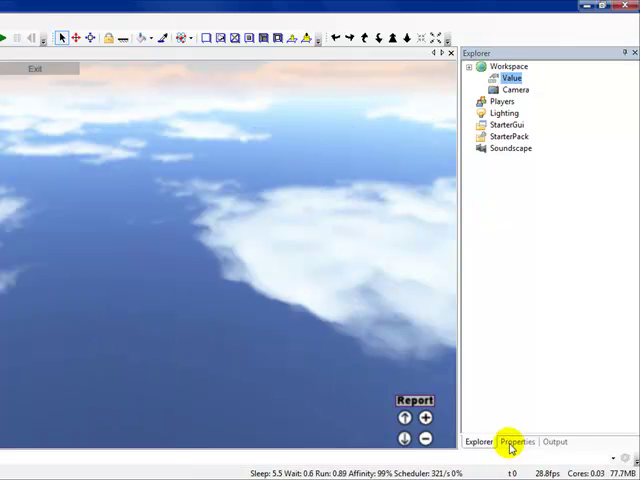
Type 'iwashere' into the IntValue's Name property.
left_click(518, 442)
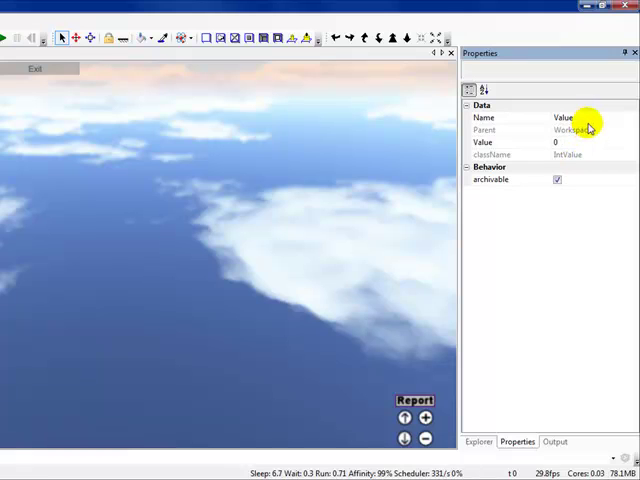
type("asdf")
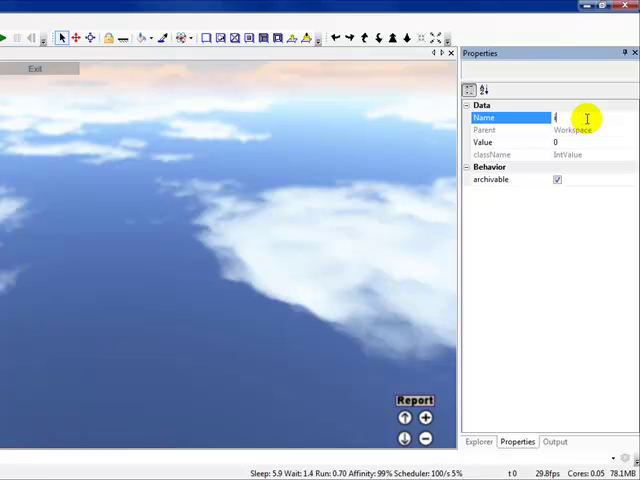
type("iwasher")
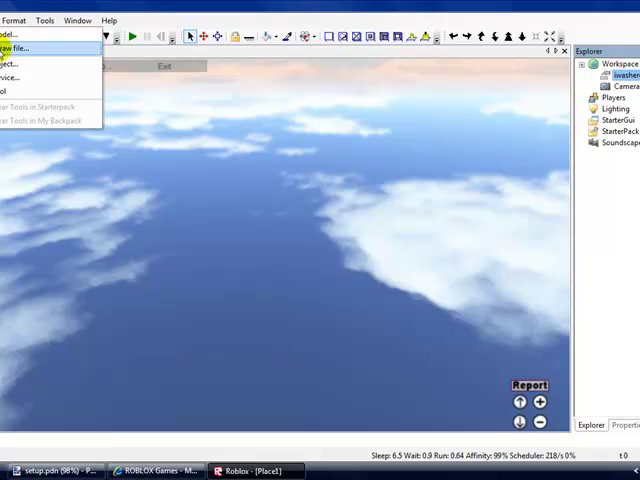
left_click(20, 47)
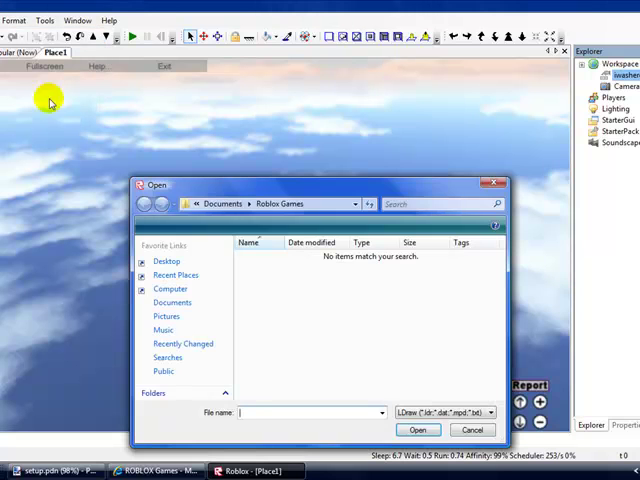
left_click(471, 429)
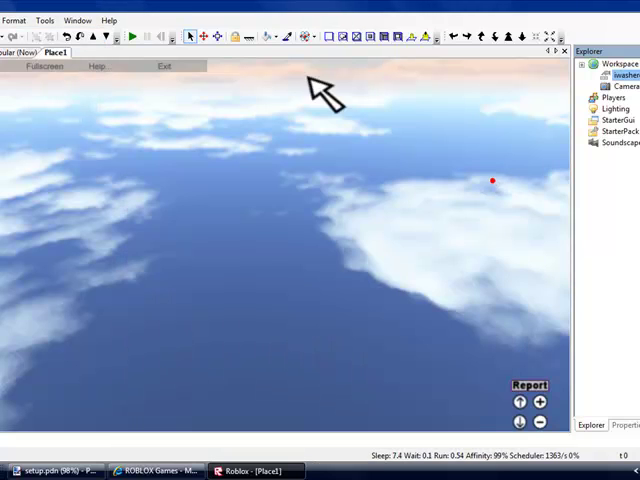
left_click(15, 19)
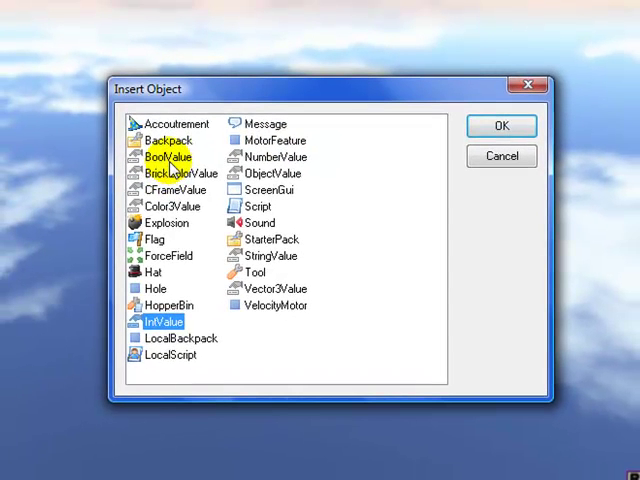
mouse_move(185, 190)
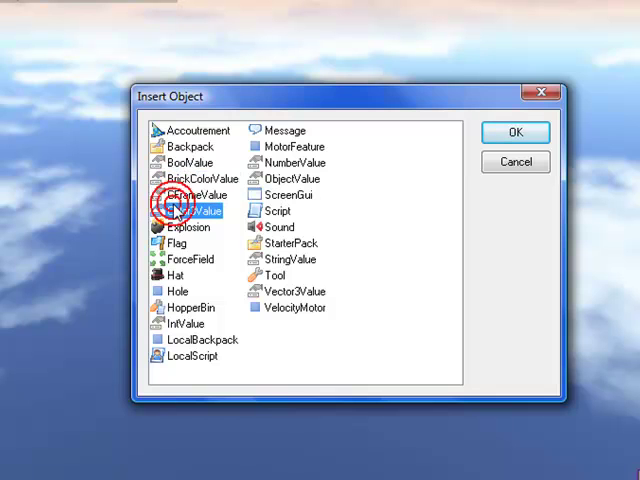
left_click(292, 162)
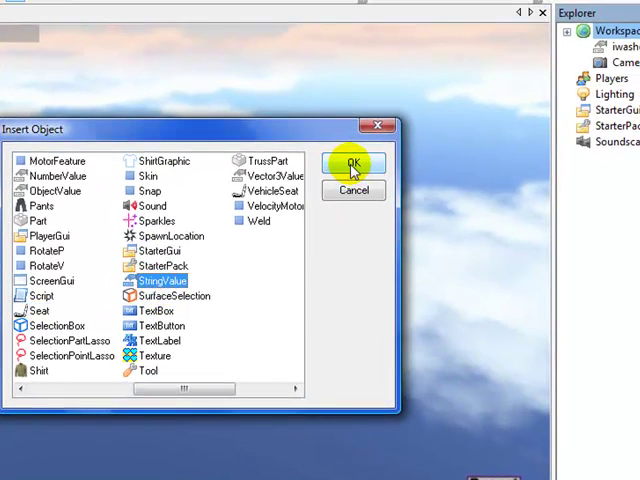
left_click(350, 163)
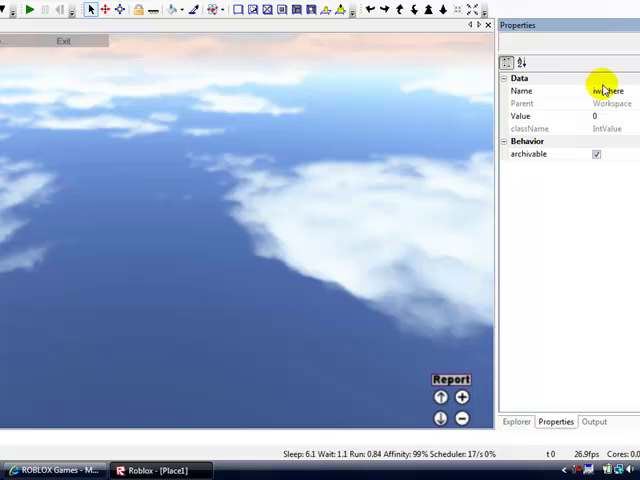
Check iwashere's Value property, then return to the Explorer hierarchy.
left_click(595, 116)
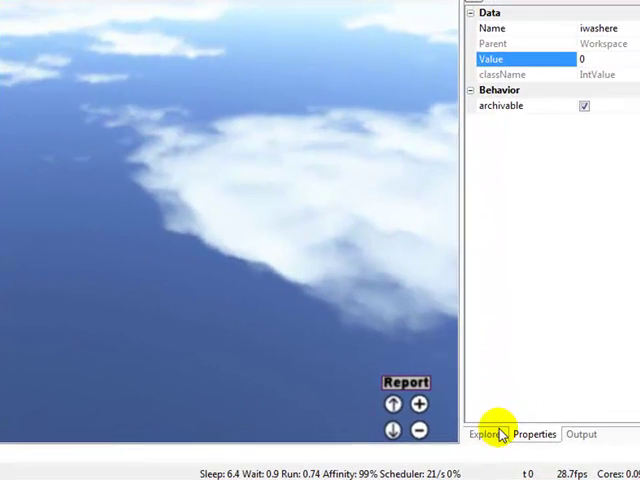
left_click(487, 434)
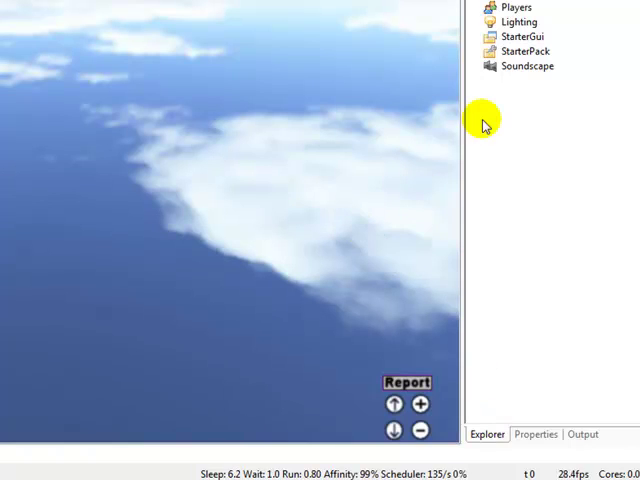